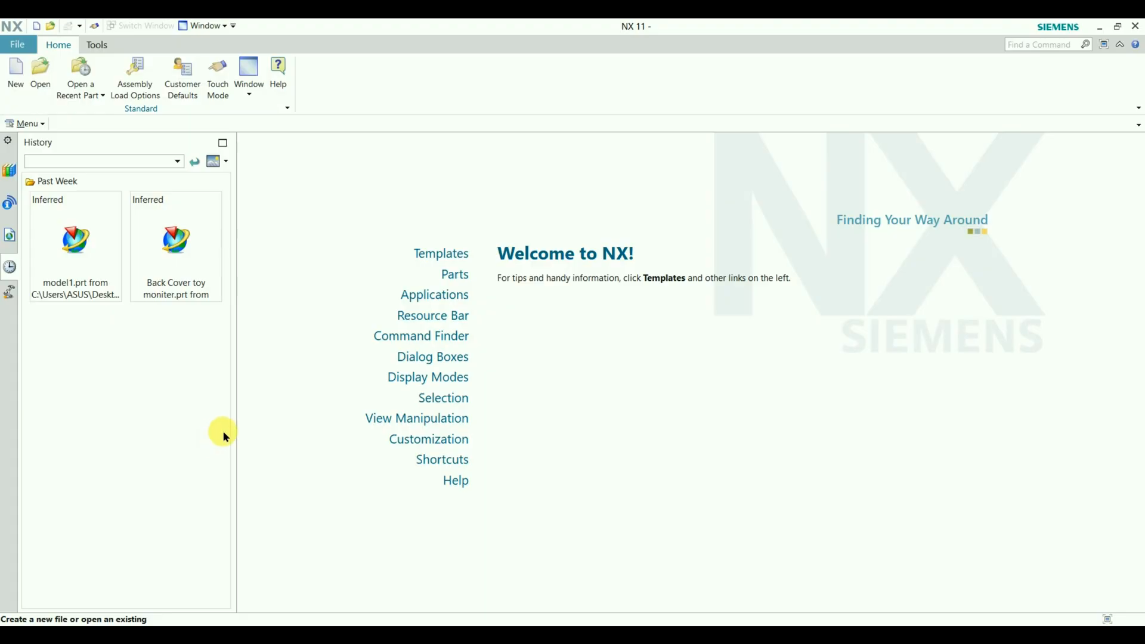
mouse_move(15, 69)
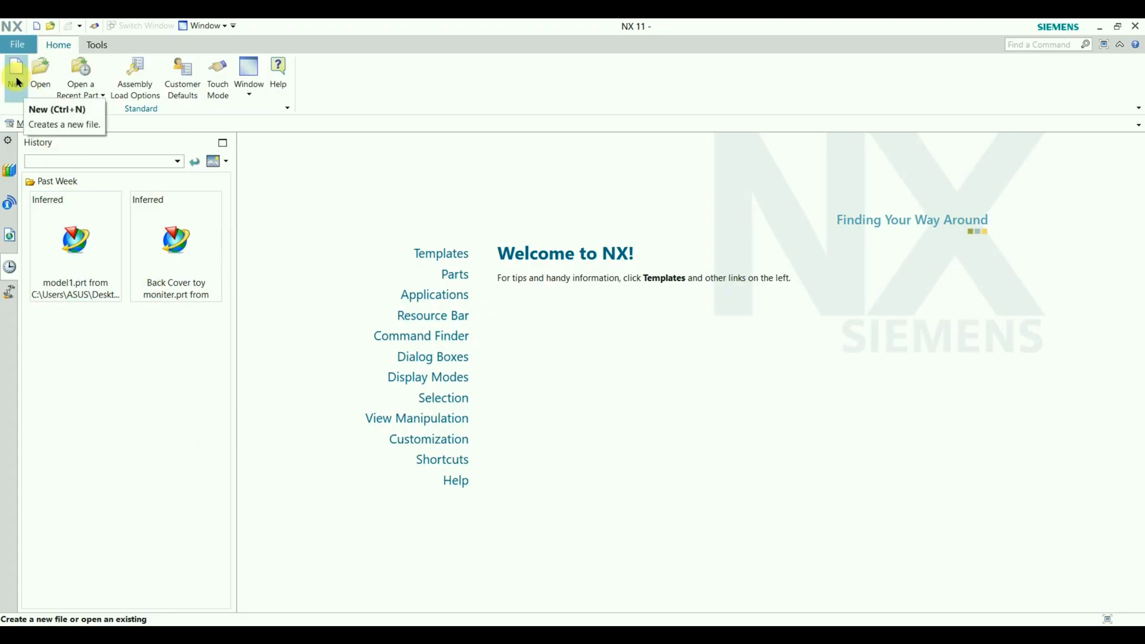
Step: Create a new model1.prt part from the millimetre Model template
click(15, 70)
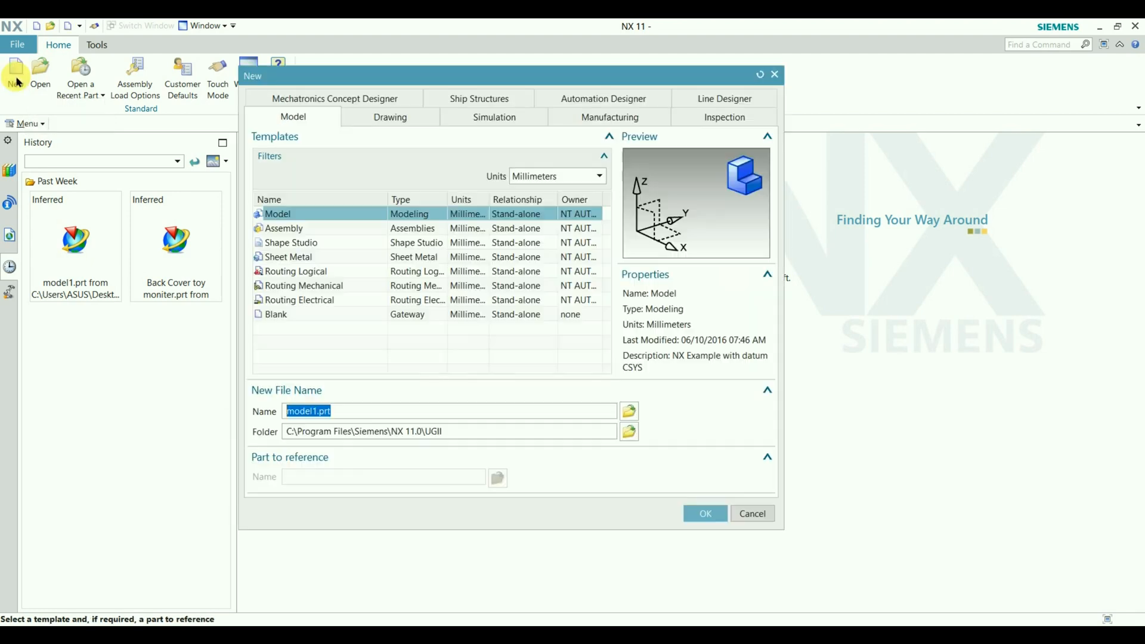
mouse_move(565, 489)
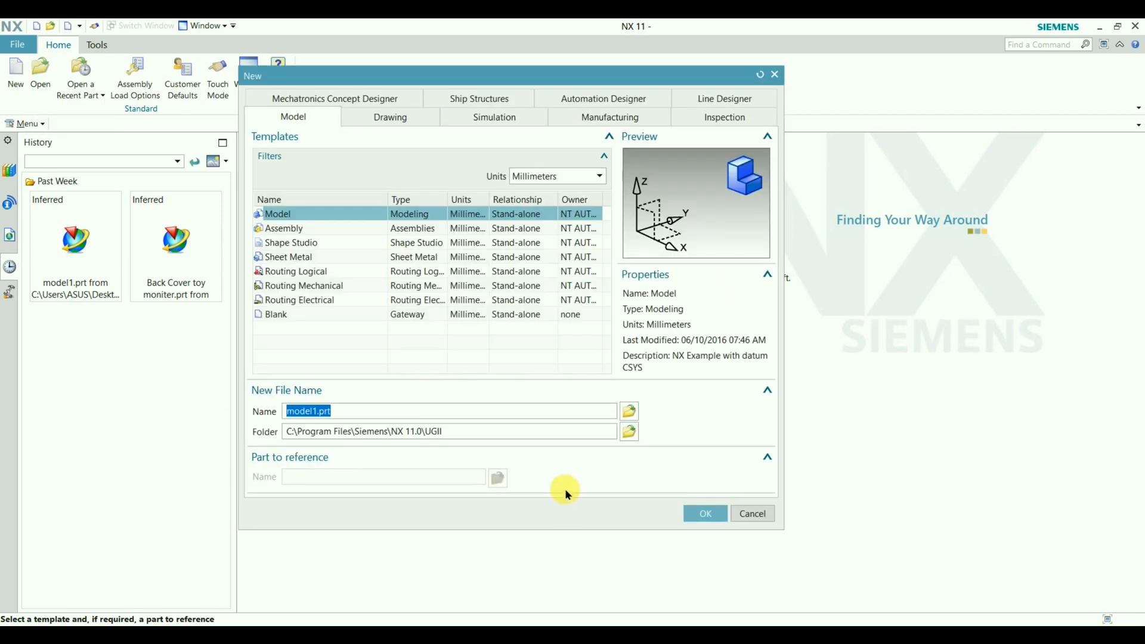
click(705, 513)
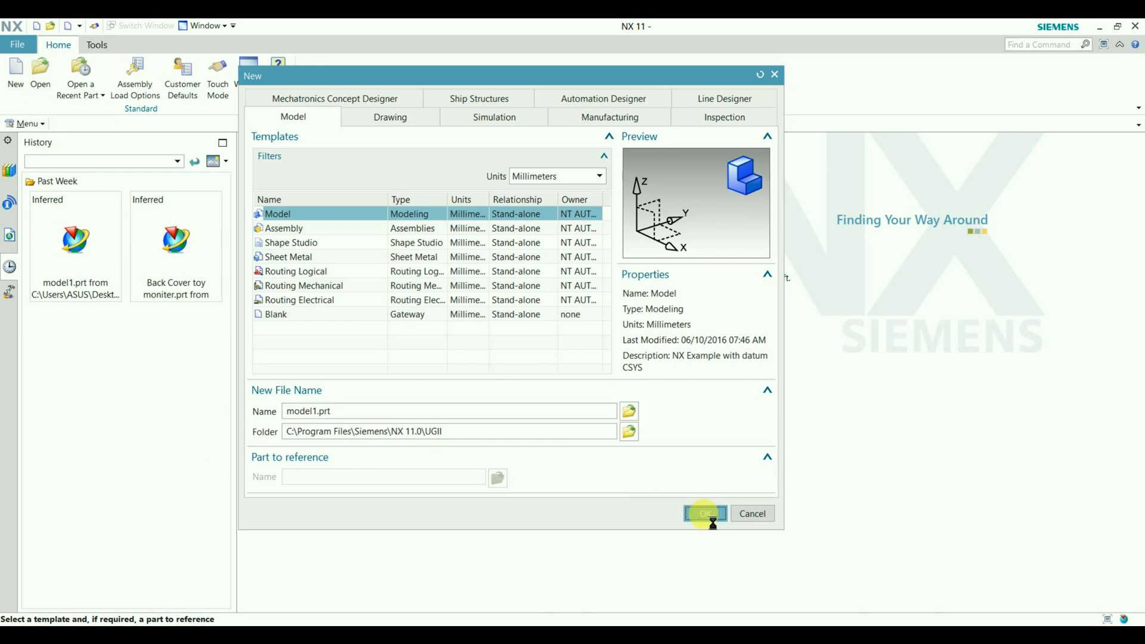
click(703, 513)
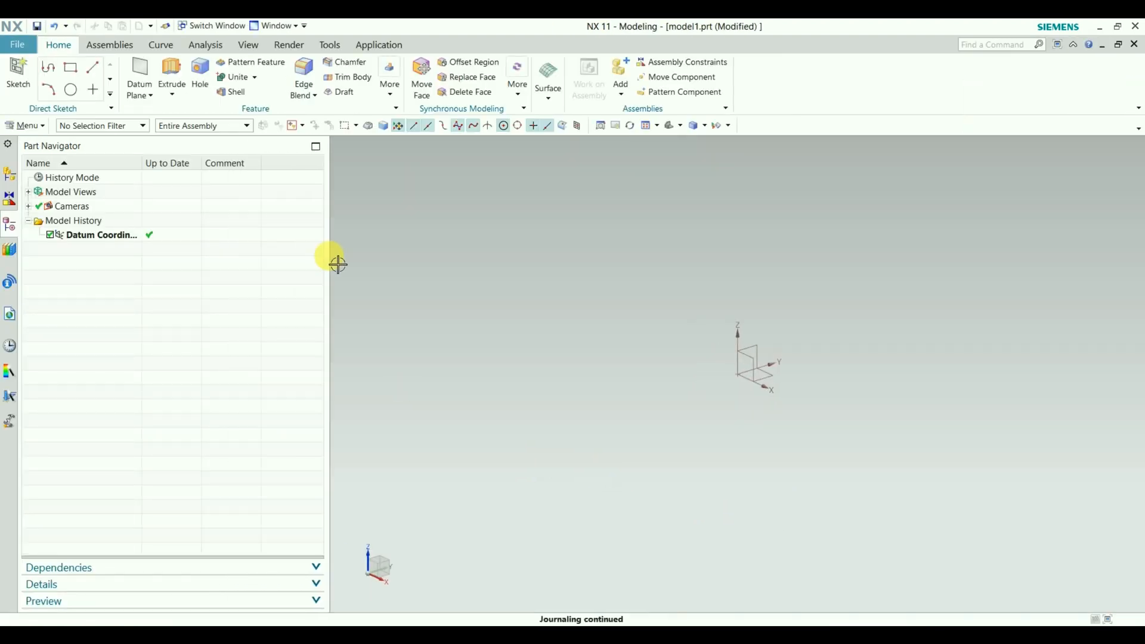
mouse_move(522, 364)
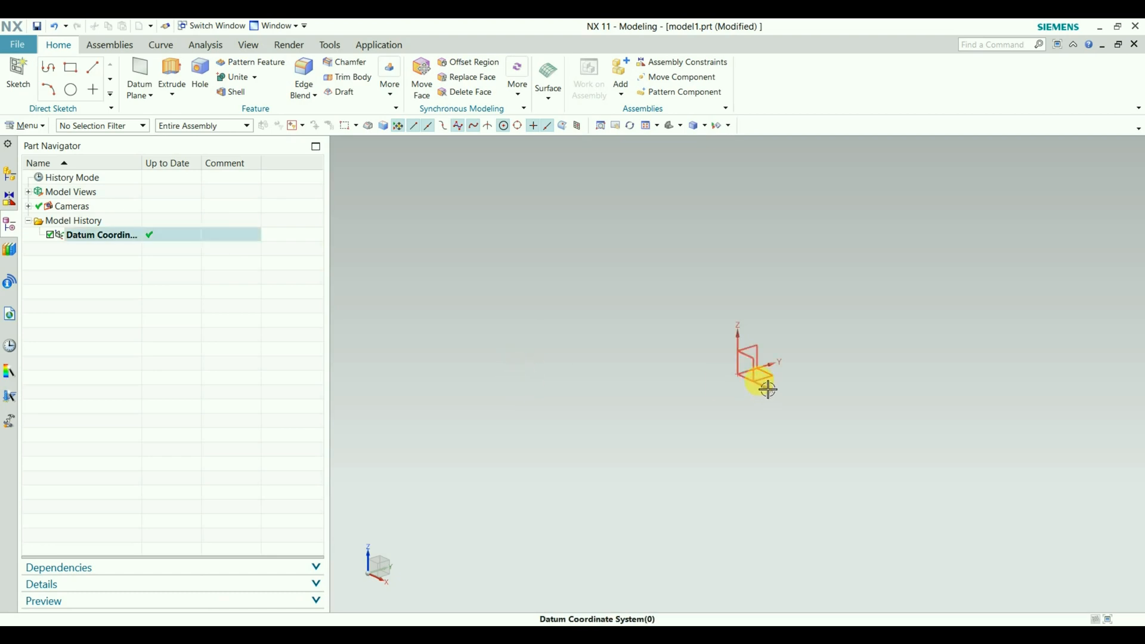
mouse_move(768, 393)
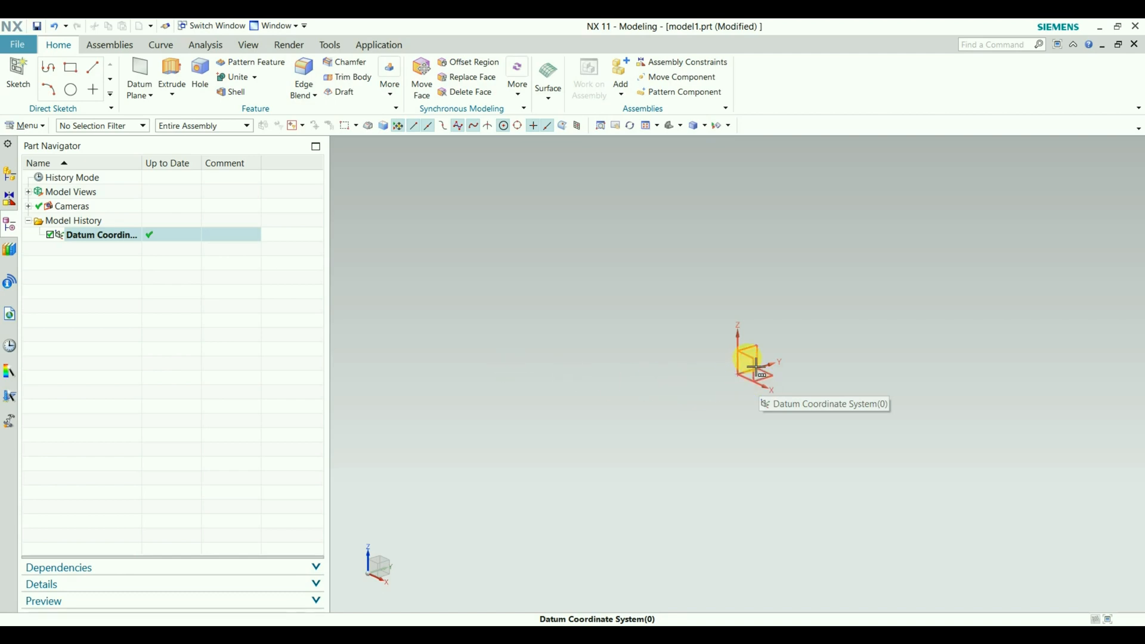
Step: Open Edit Display for the datum CSYS and bring up its Color swatch choices
right_click(752, 369)
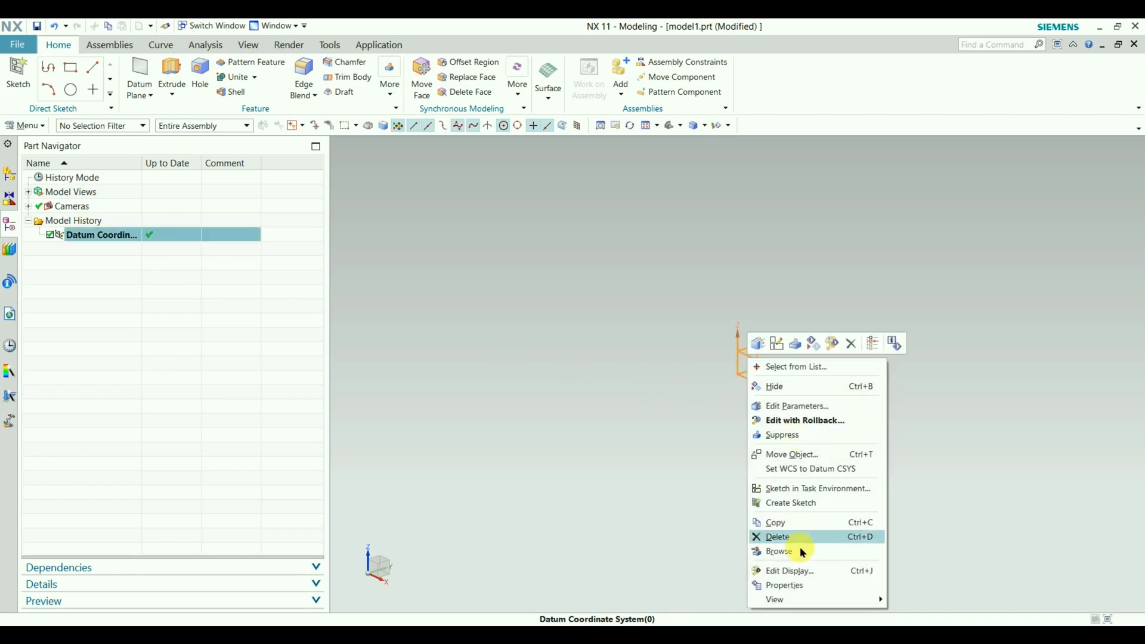
click(789, 570)
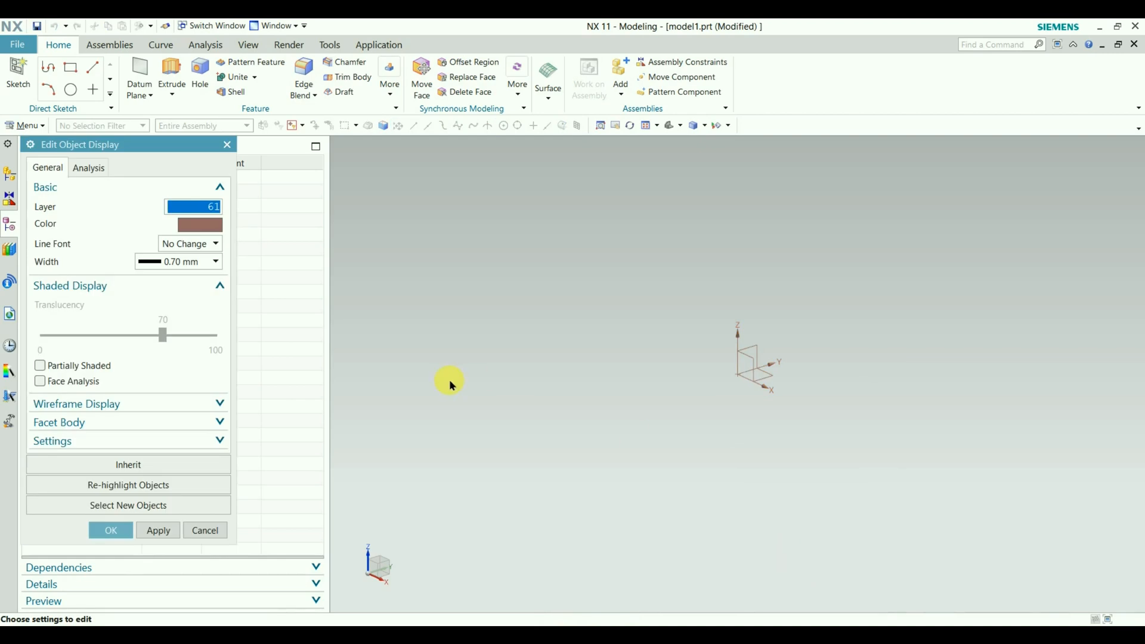
click(199, 224)
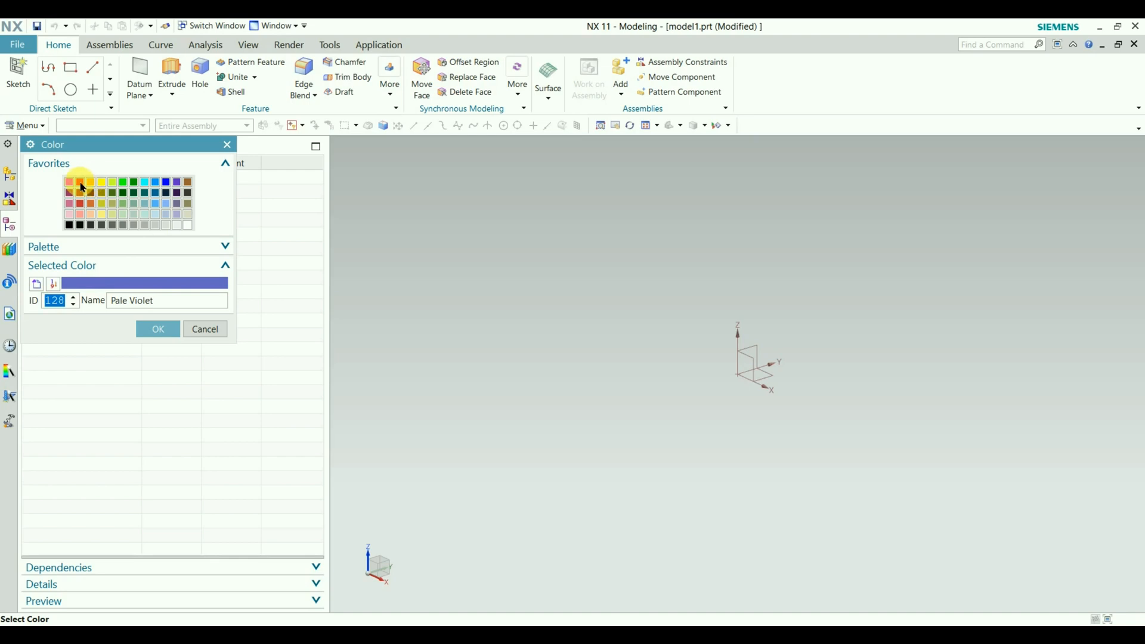
Step: Pick the red favourite swatch as the datum CSYS display colour
click(79, 182)
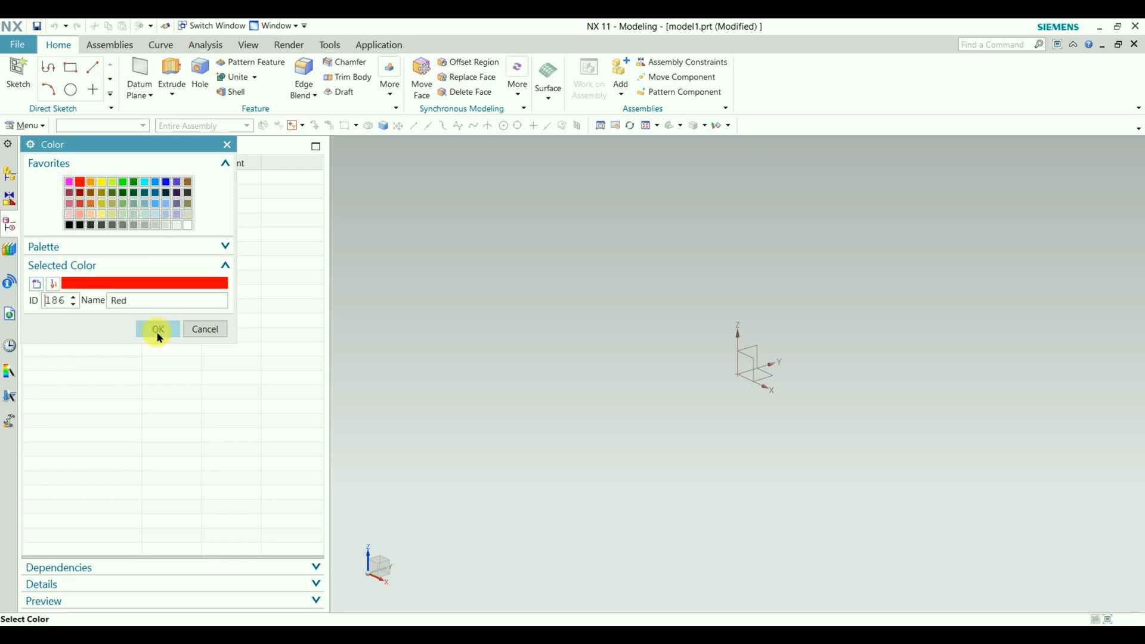
click(158, 329)
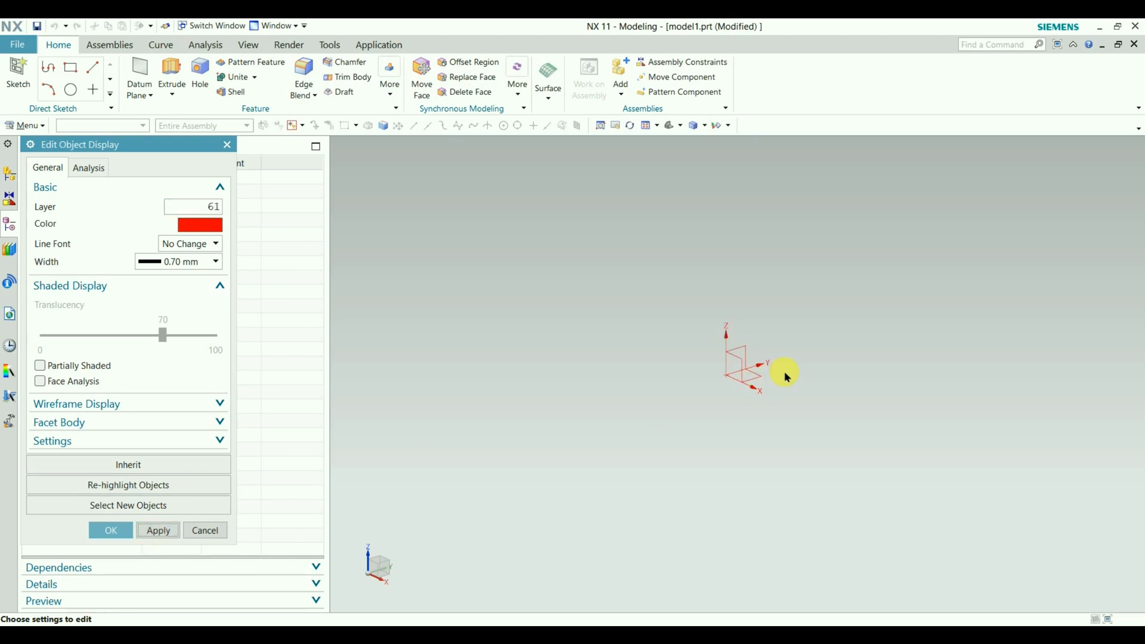
mouse_move(306, 347)
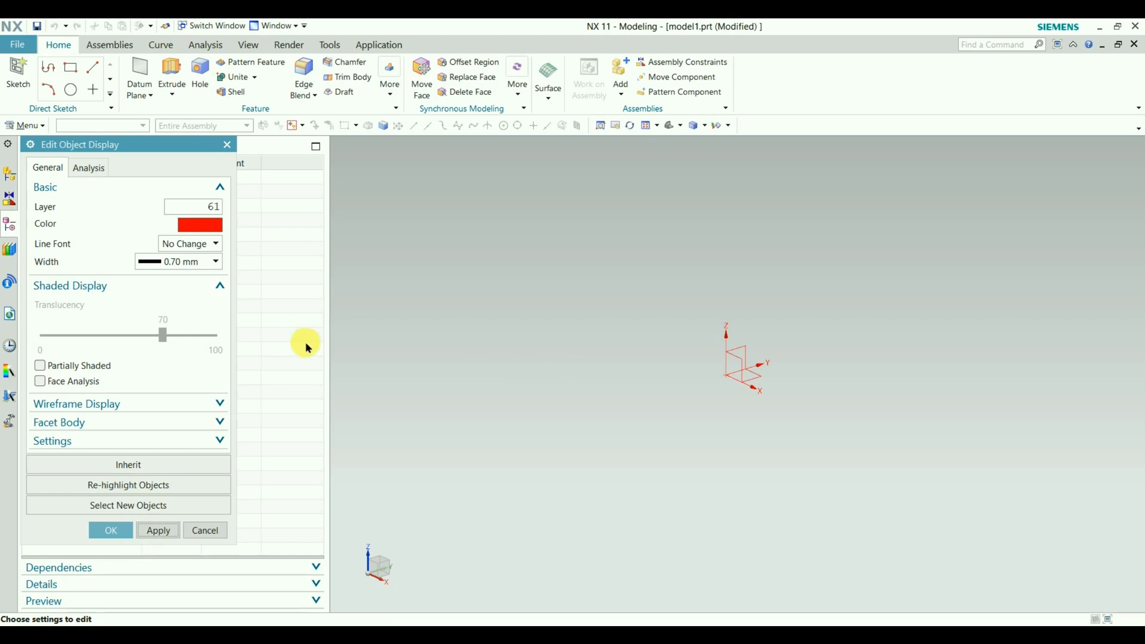
mouse_move(726, 377)
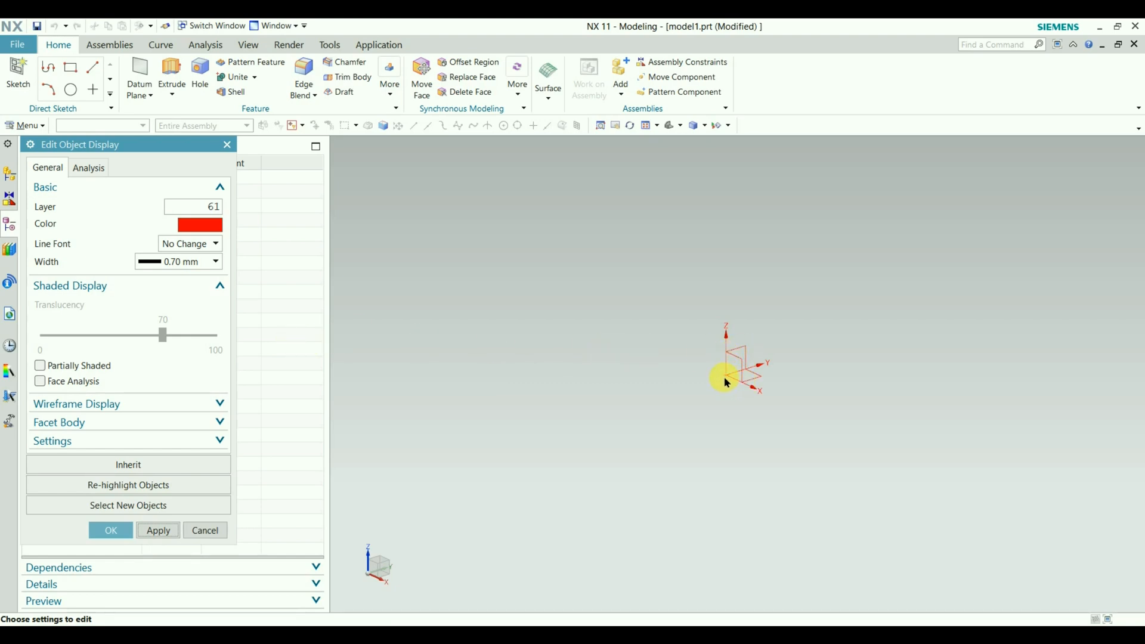
mouse_move(719, 339)
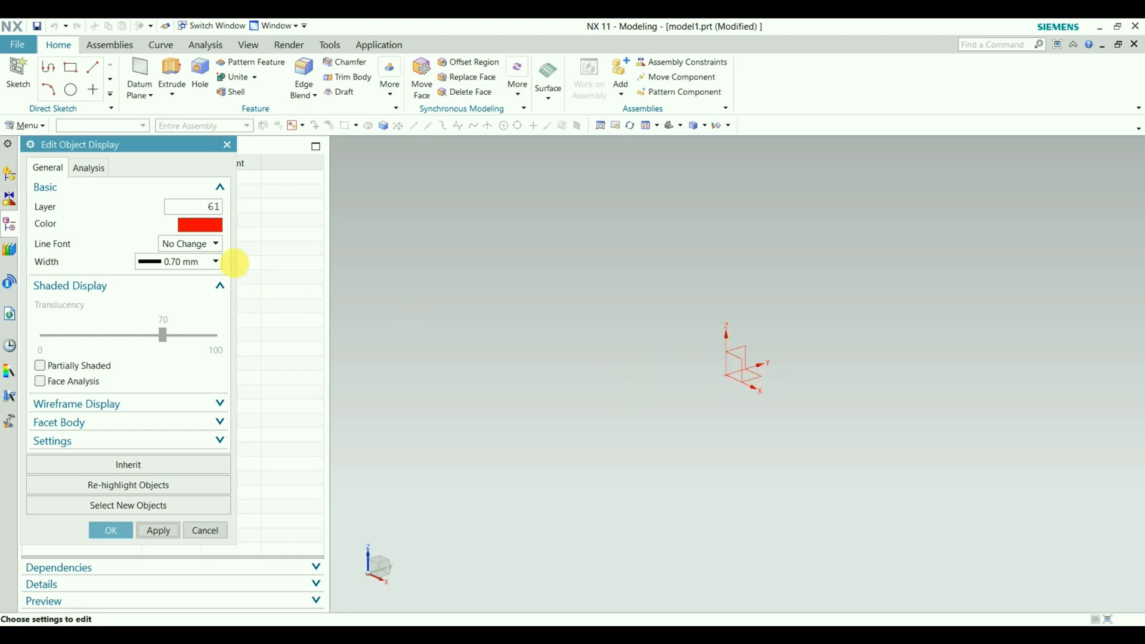
Step: Set the datum CSYS line font to dashed and apply the red, dashed display
click(189, 244)
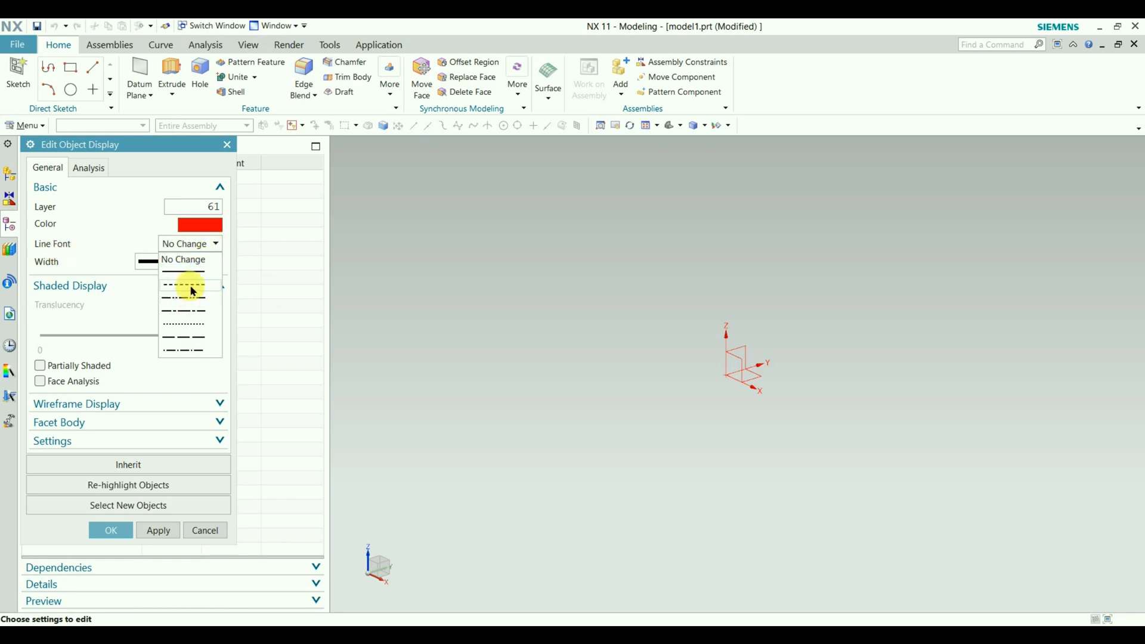
click(182, 283)
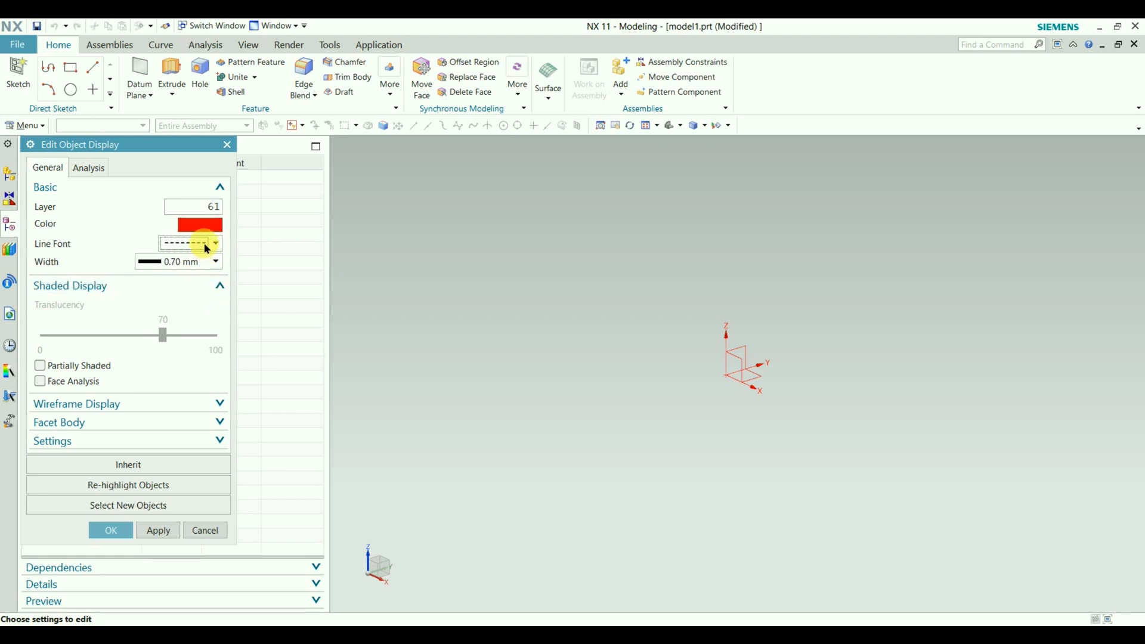
mouse_move(94, 231)
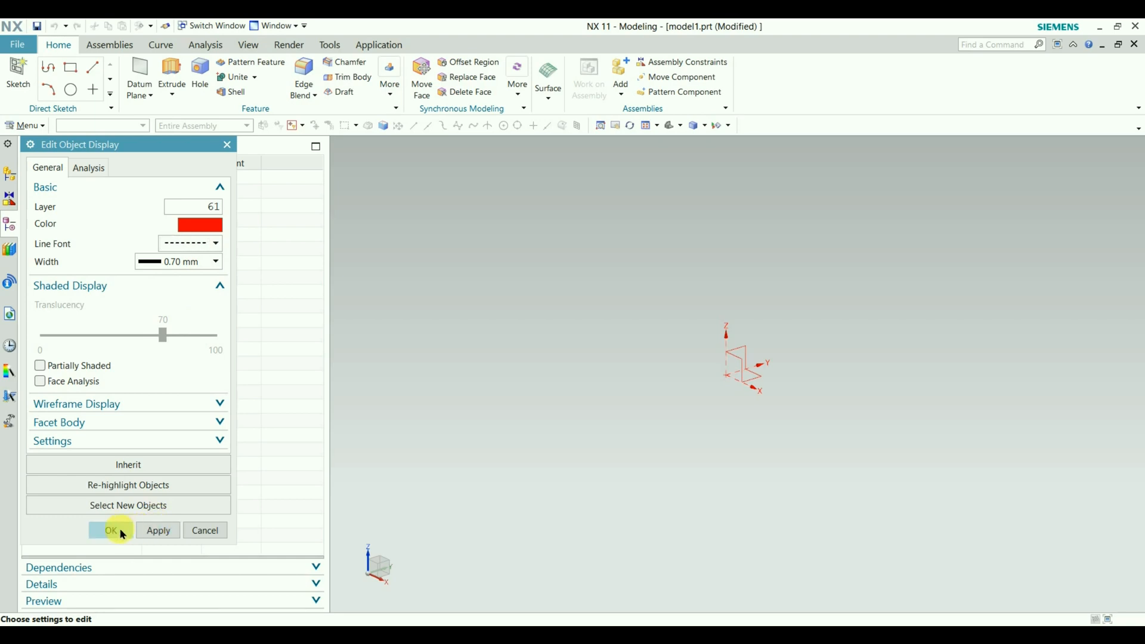
click(110, 530)
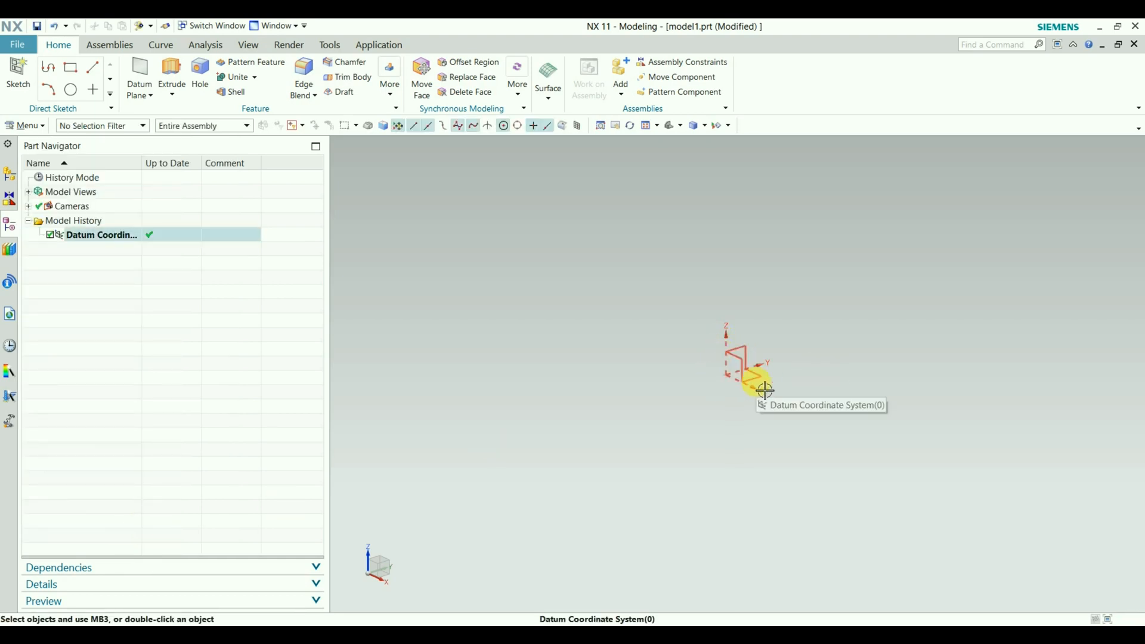
mouse_move(577, 425)
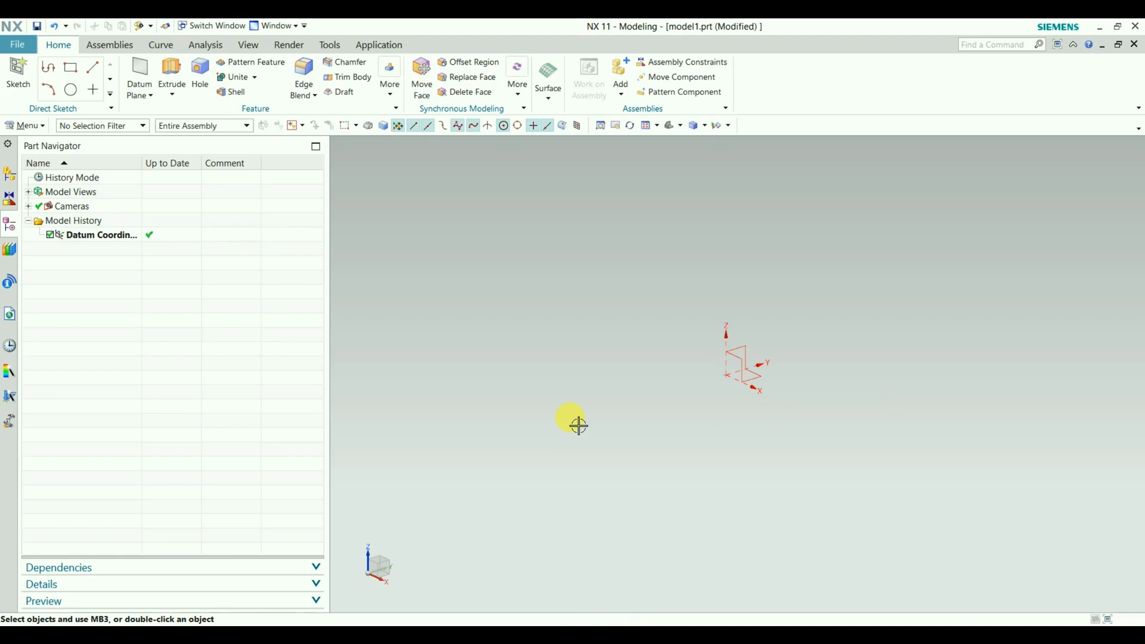
Step: Select the datum CSYS and reopen Edit Object Display with Ctrl+J
key(ctrl+j)
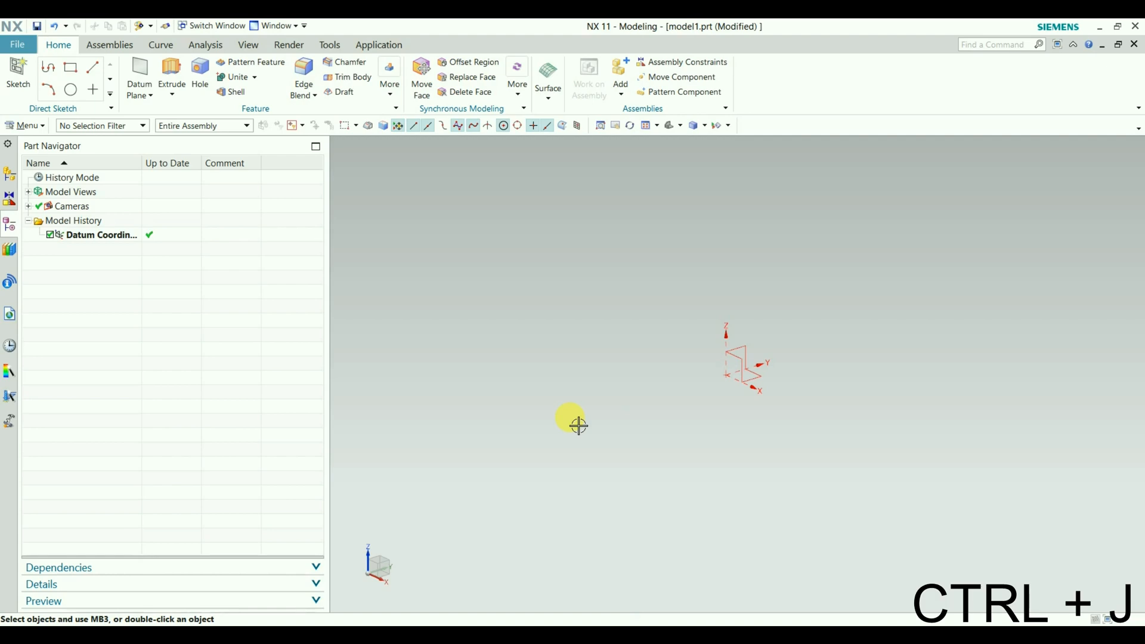
click(745, 374)
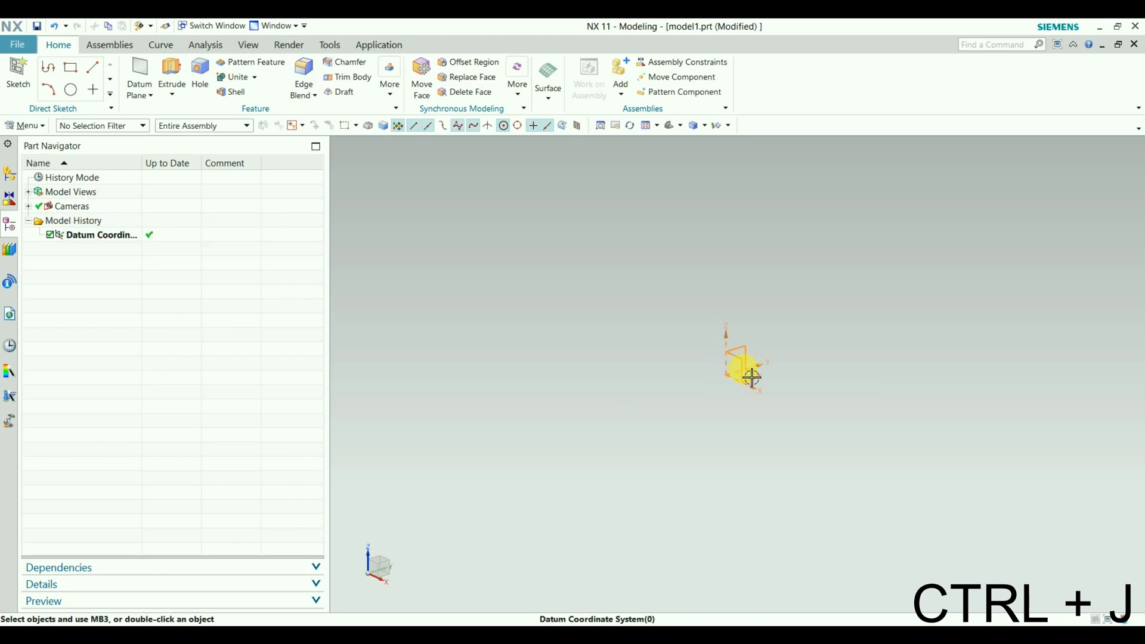
click(741, 365)
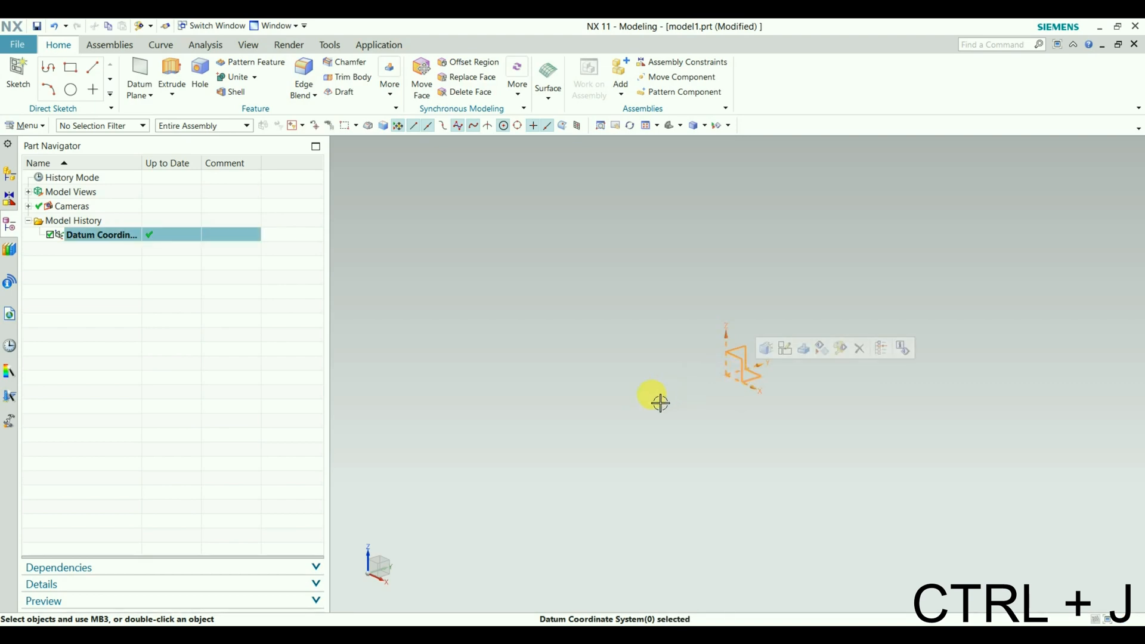
key(ctrl+j)
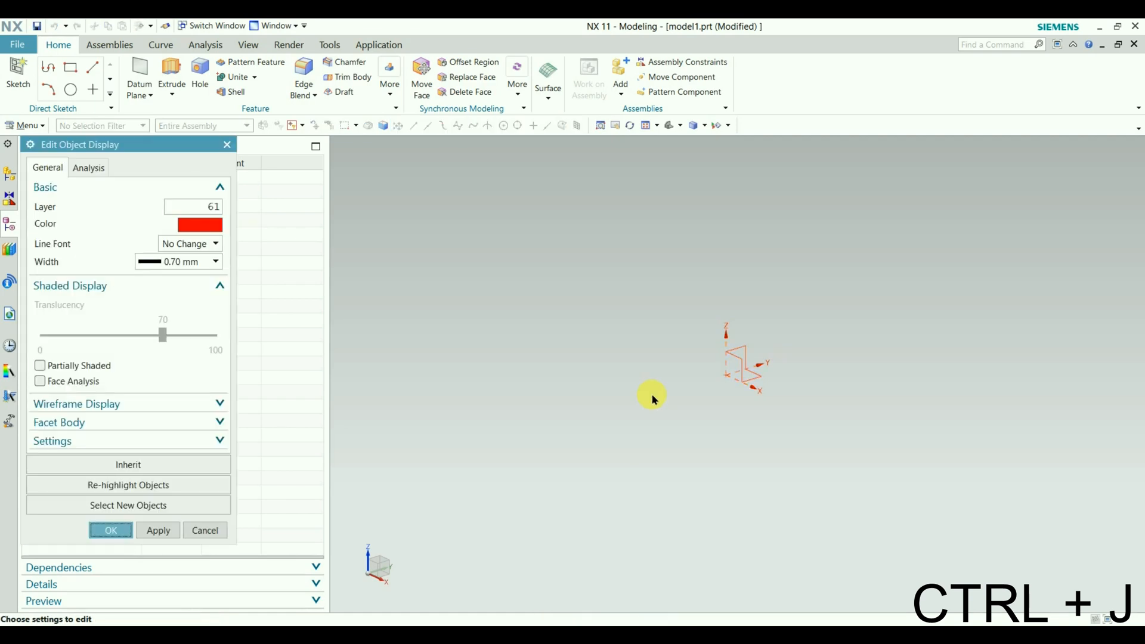
mouse_move(150, 144)
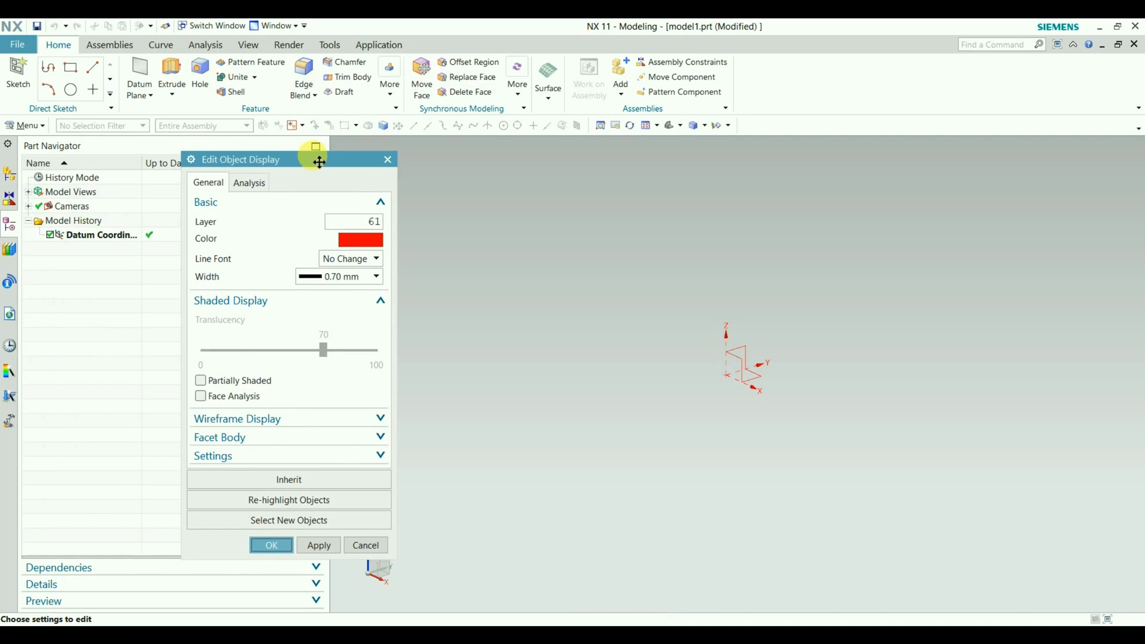
Step: Close Edit Object Display and right-click the Datum Coordinate System node in the Part Navigator
click(364, 545)
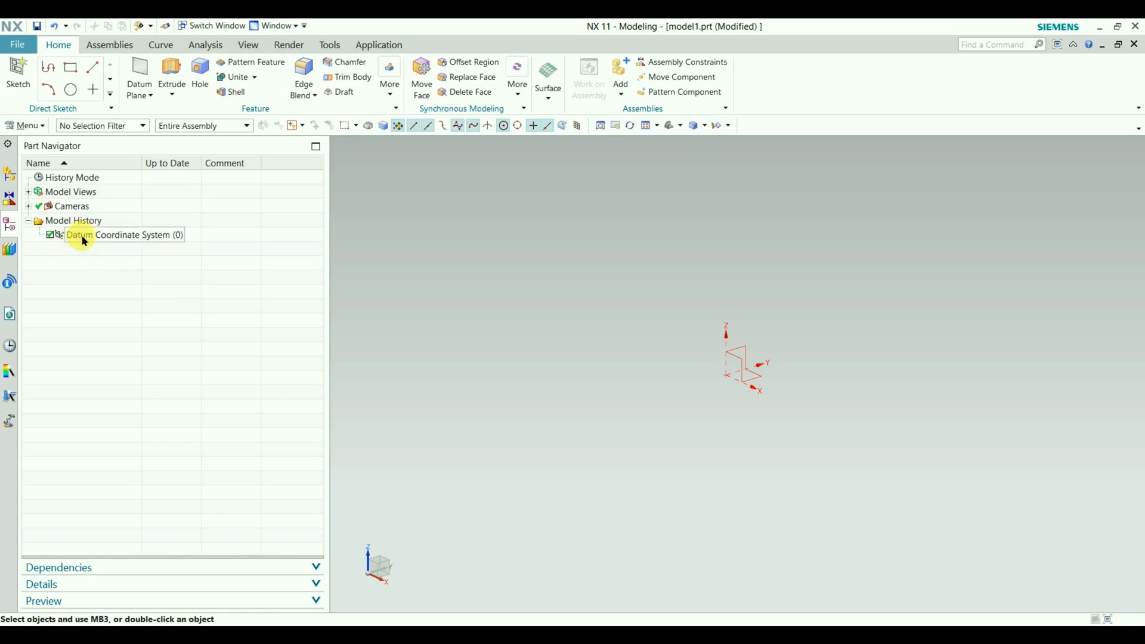
right_click(124, 234)
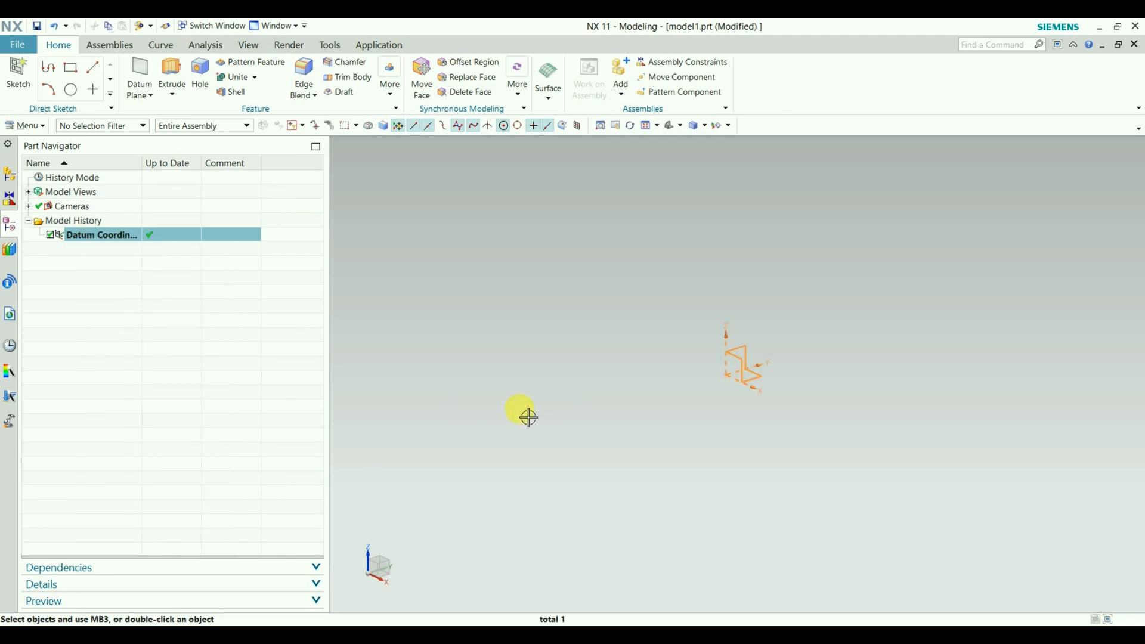
mouse_move(526, 367)
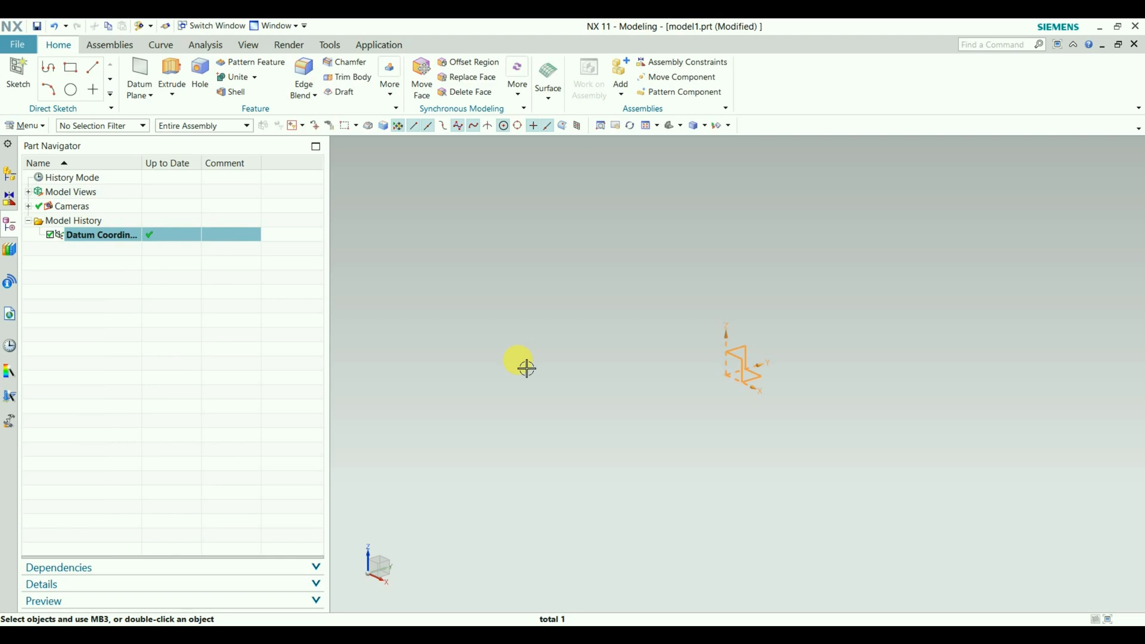